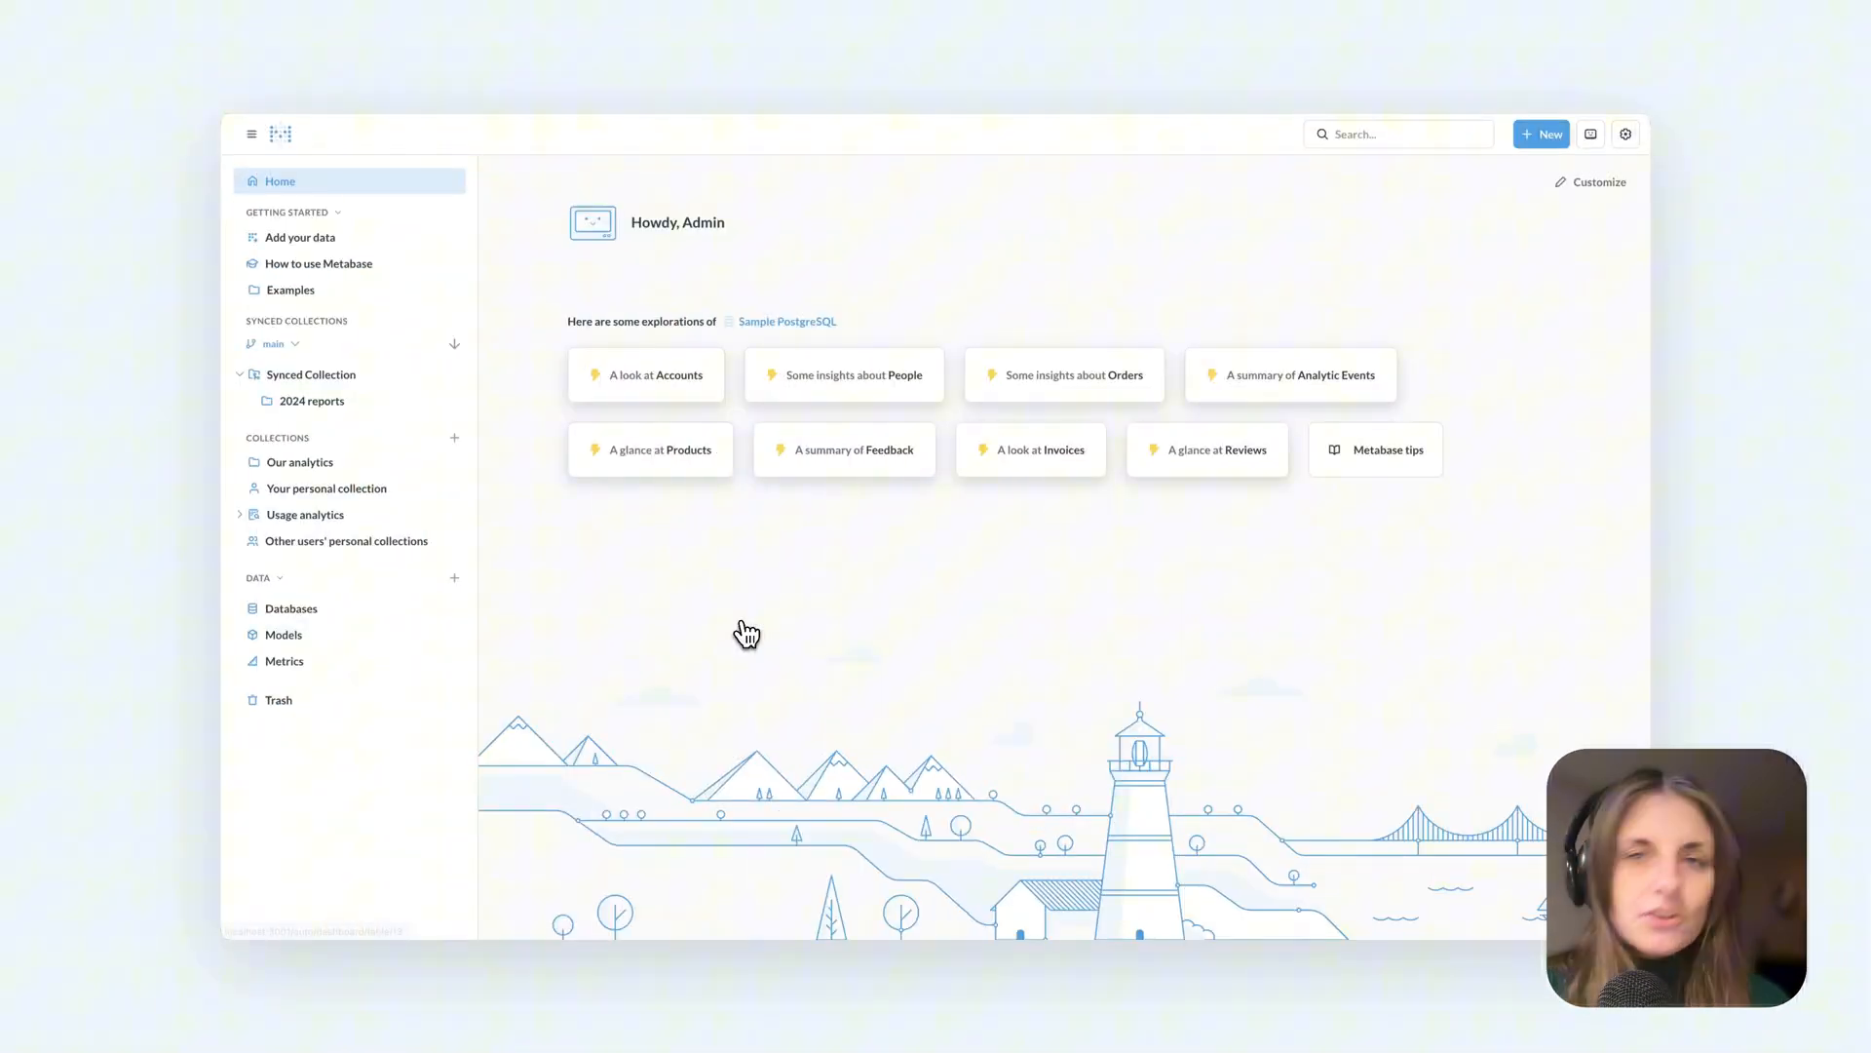
- Open Admin settings > Remote sync on the read-write development instance
{"action": "left_click", "coordinate": [1625, 133]}
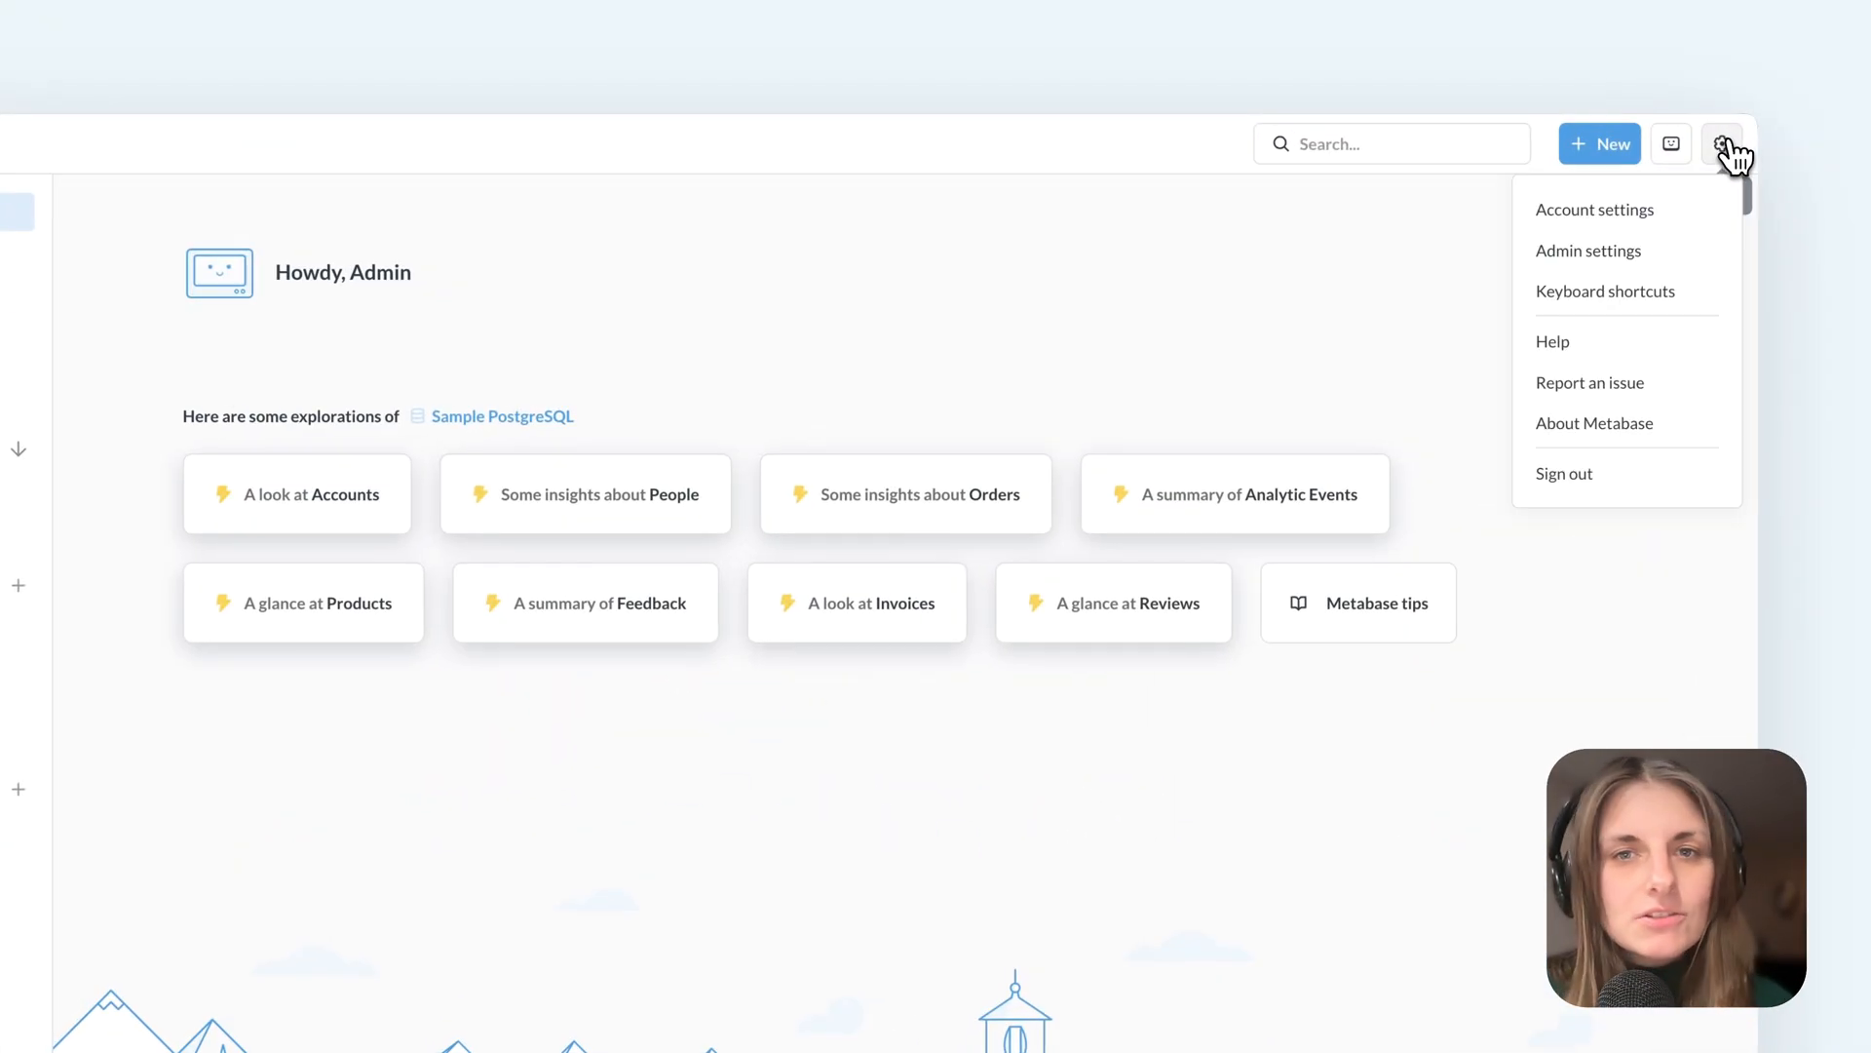
{"action": "left_click", "coordinate": [1588, 251]}
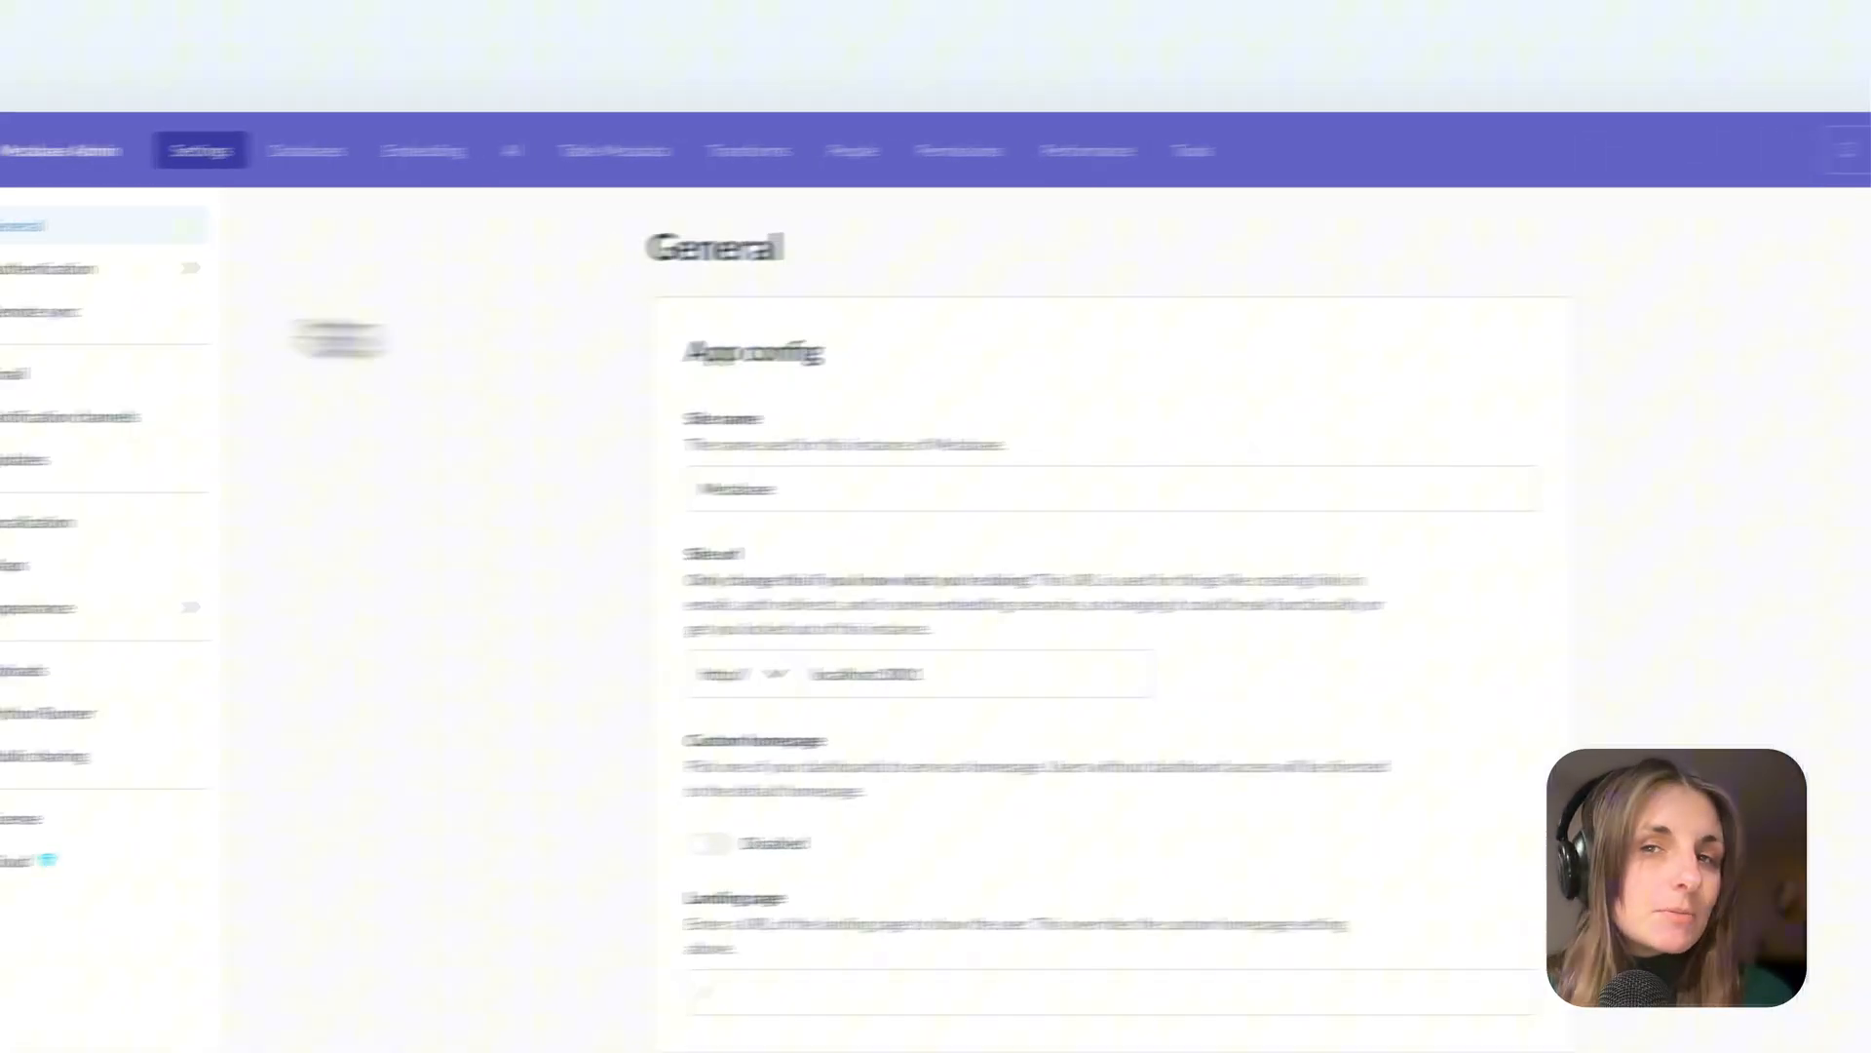
{"action": "left_click", "coordinate": [243, 275]}
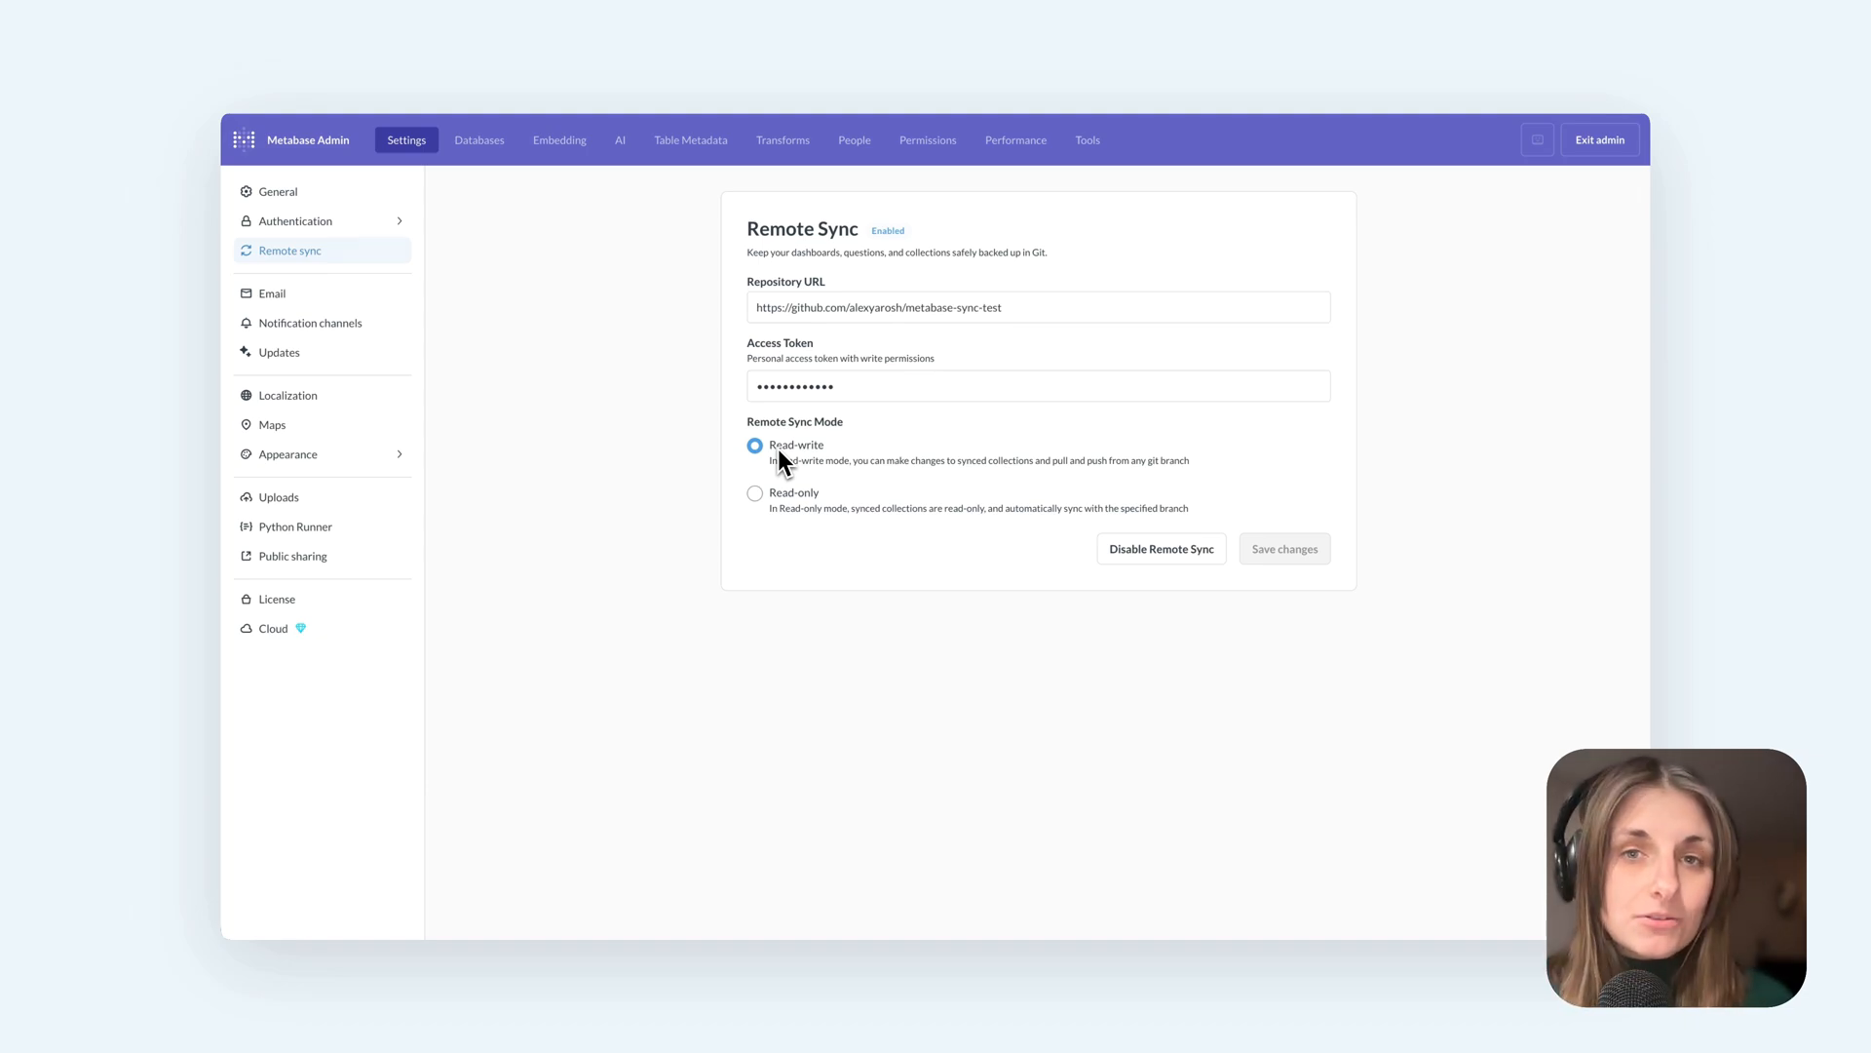
- Save the monthly order count question as '2025 sales' in Synced Collection > 2025 reports and push
{"action": "left_click", "coordinate": [1600, 139]}
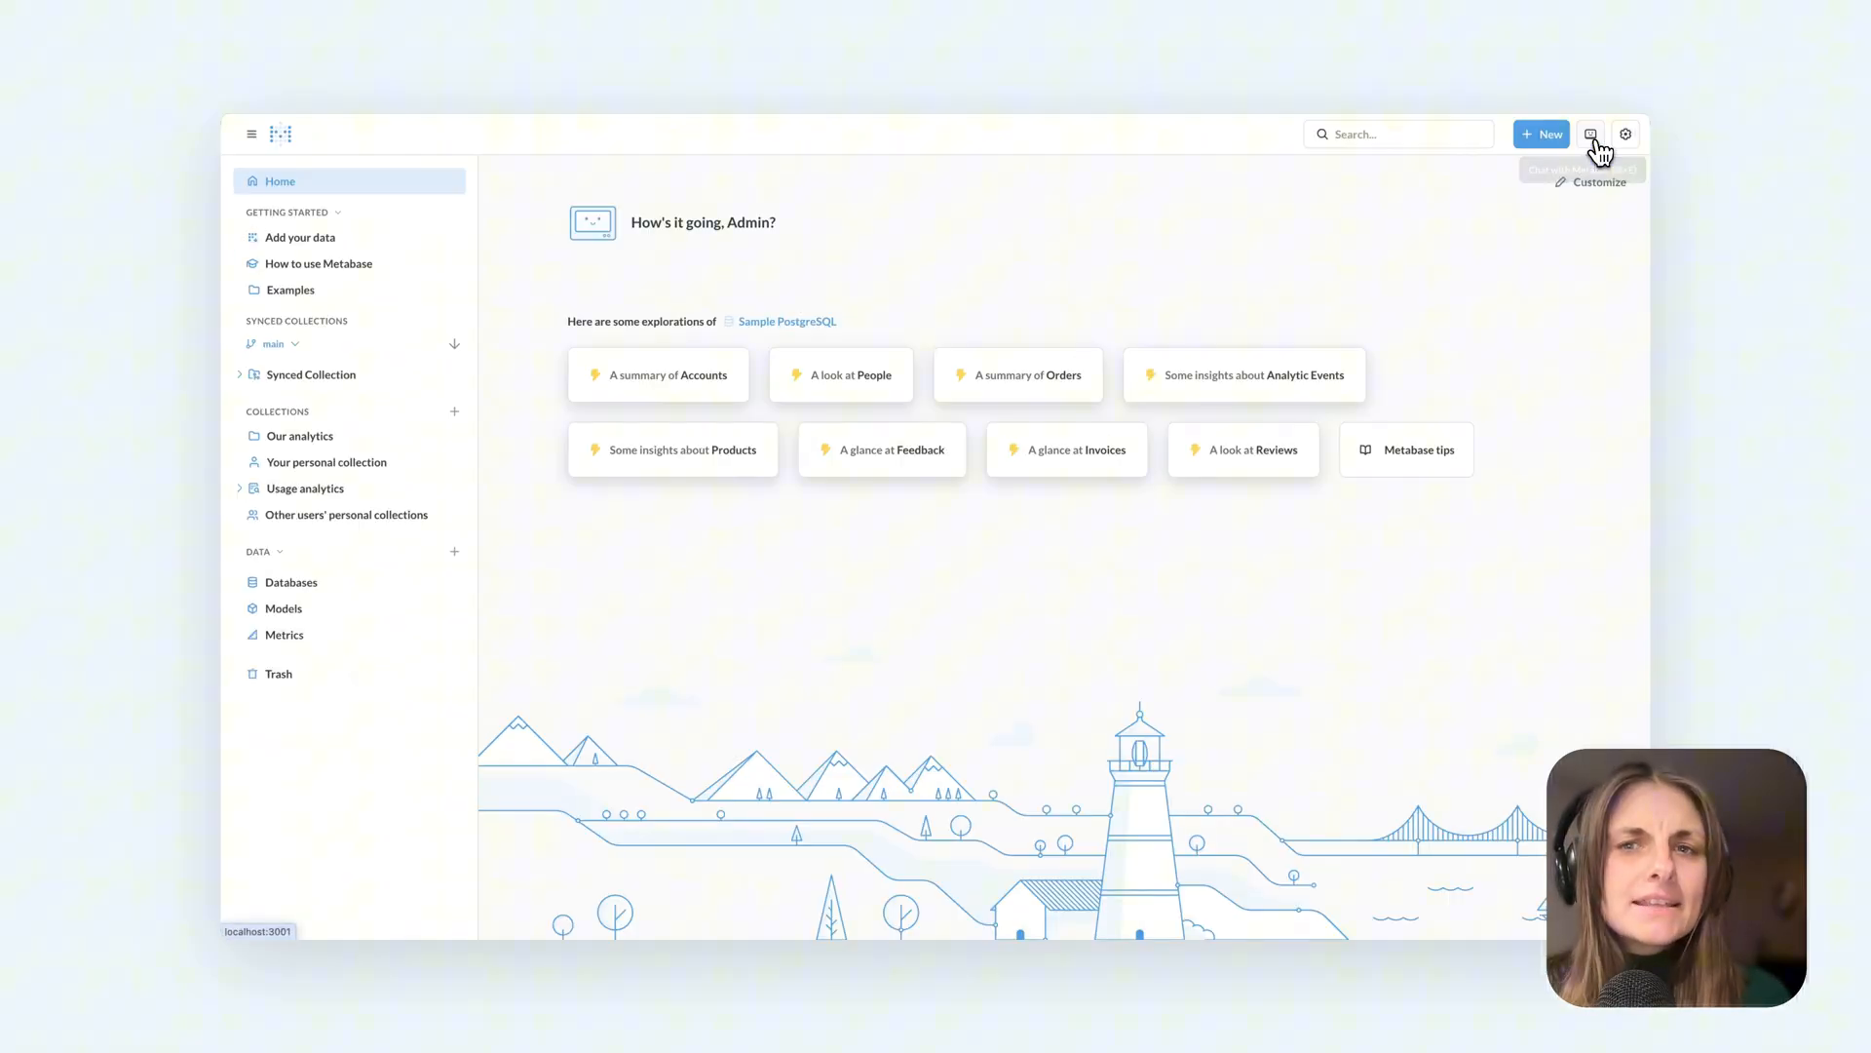
{"action": "left_click", "coordinate": [311, 373]}
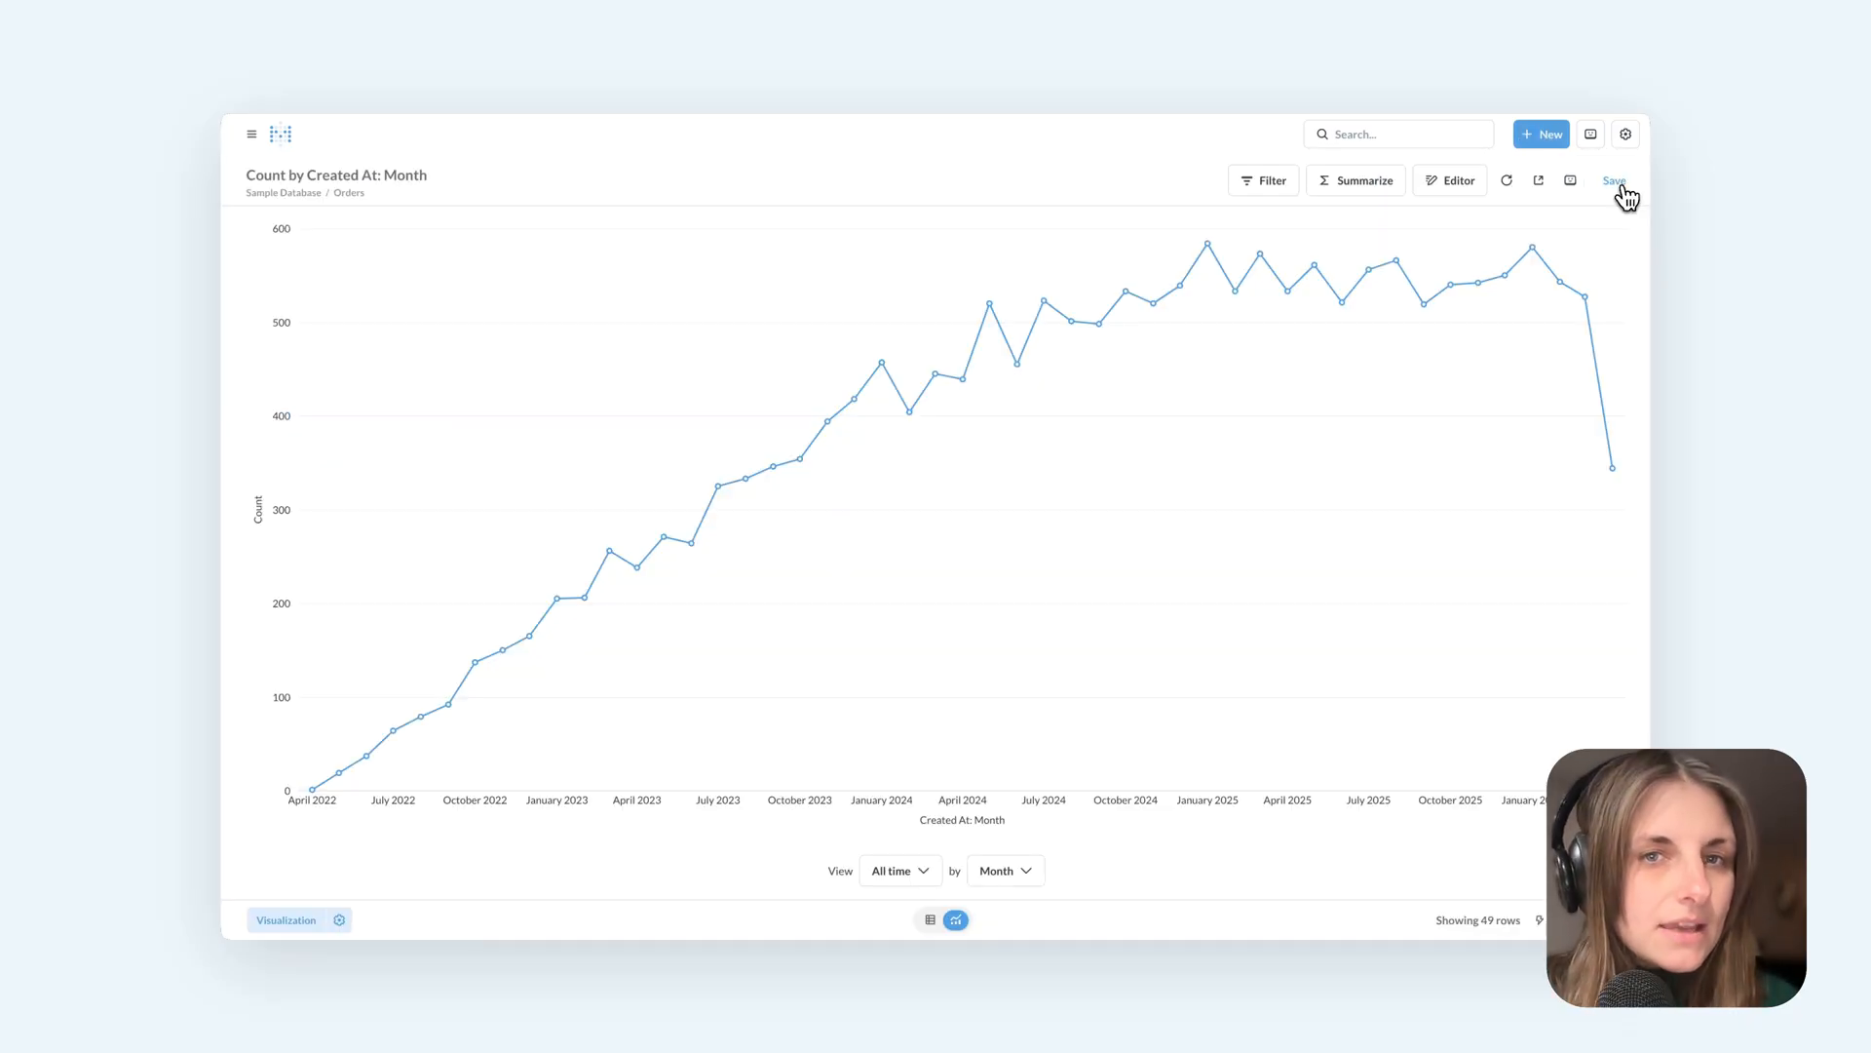
{"action": "left_click", "coordinate": [1614, 181]}
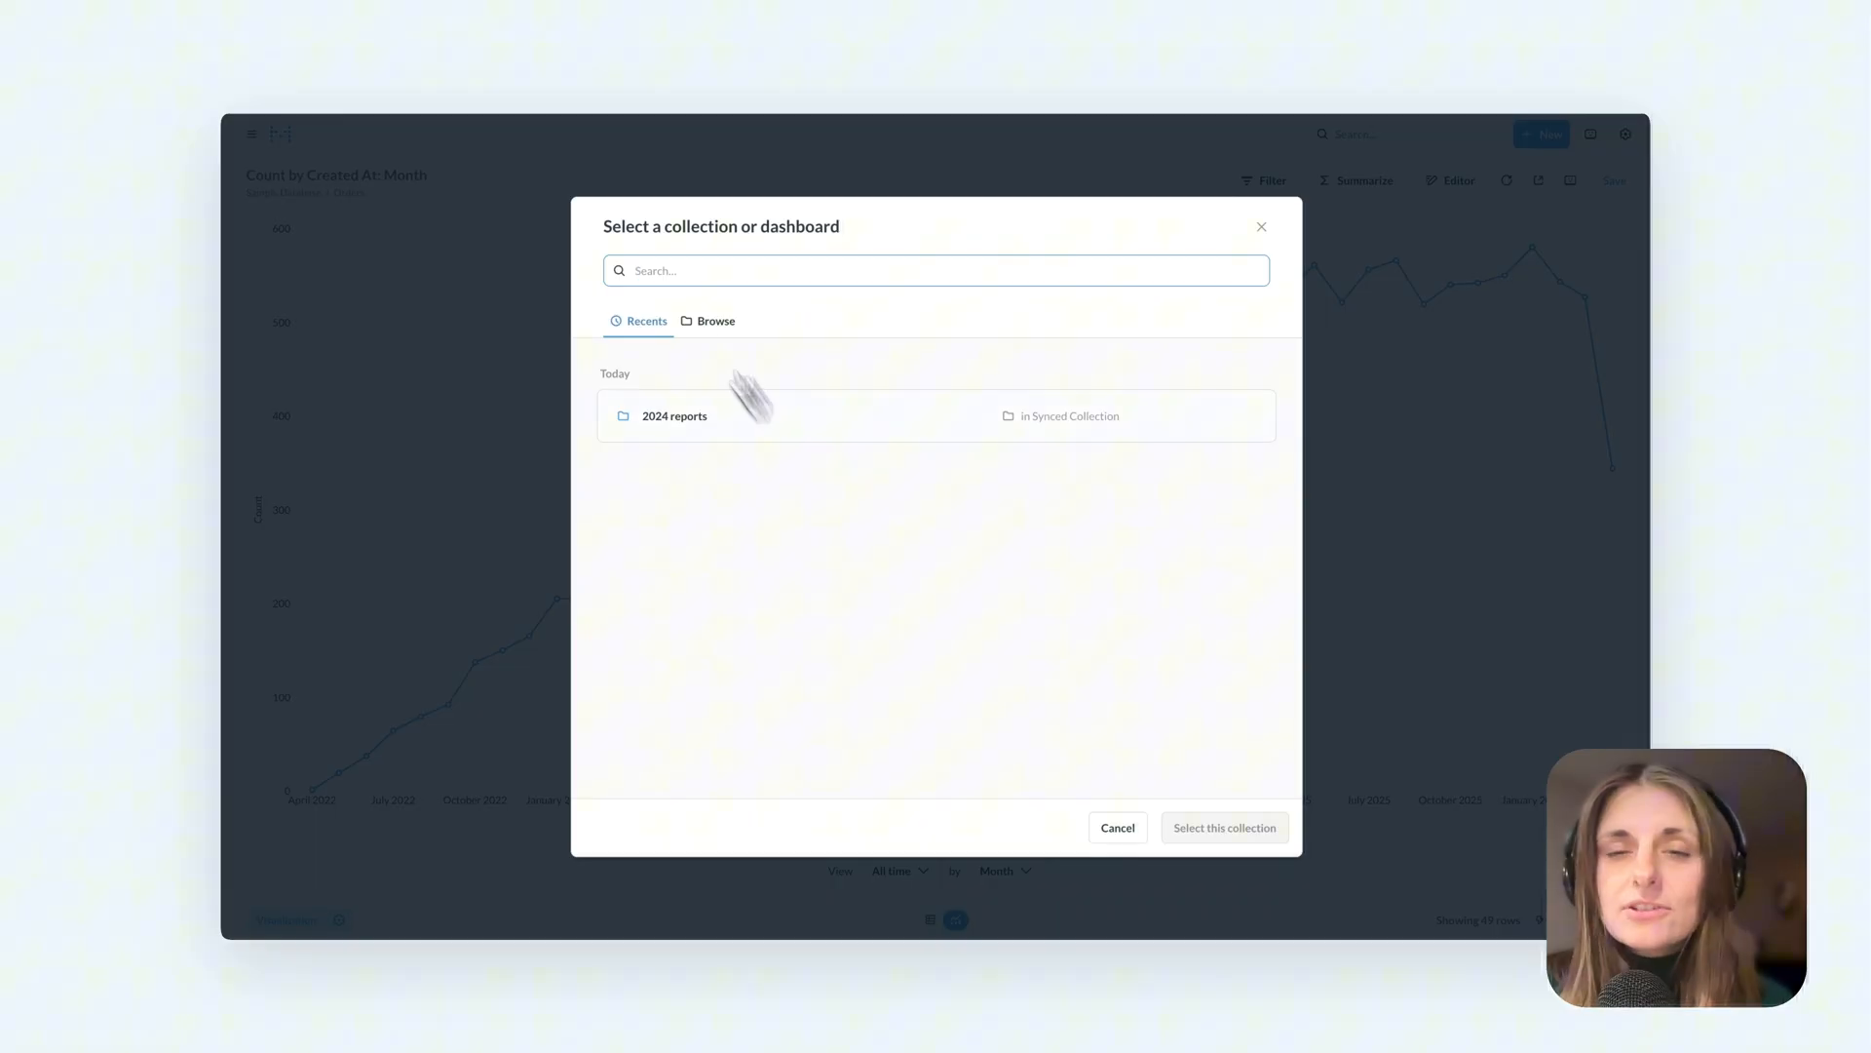
{"action": "left_click", "coordinate": [713, 320]}
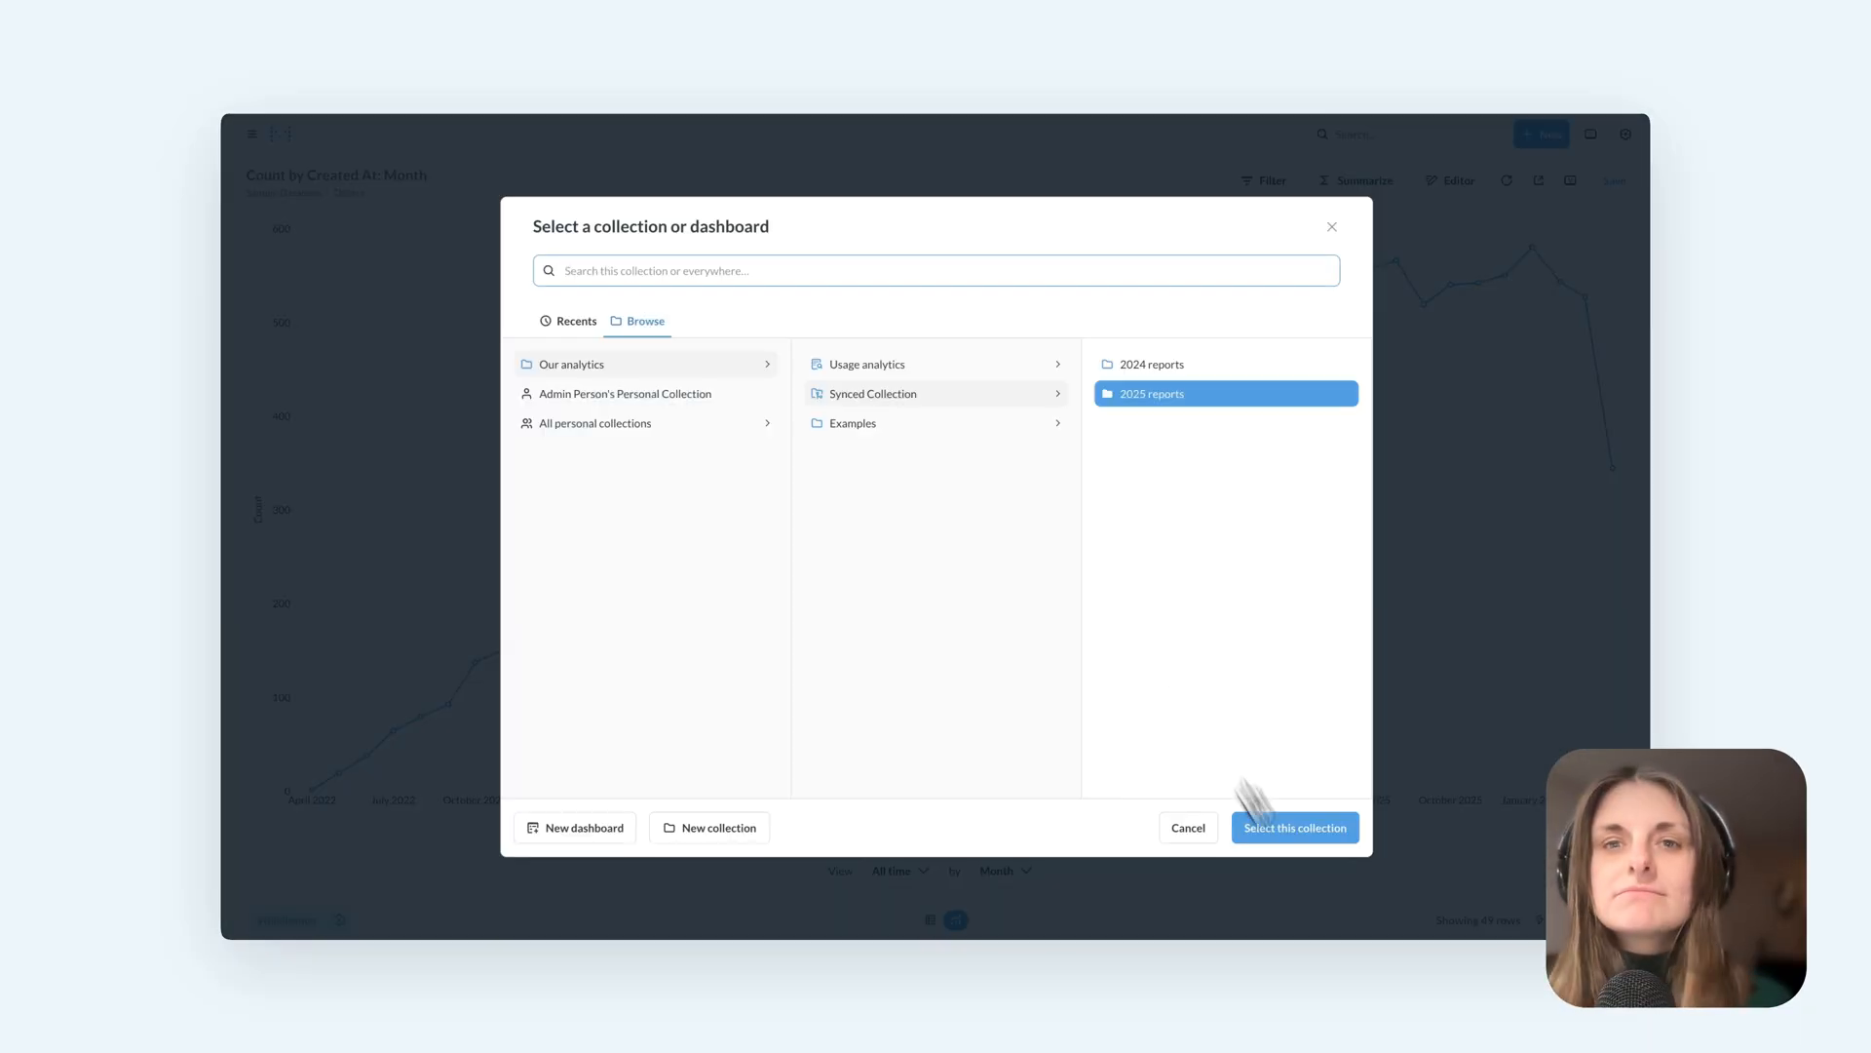
{"action": "left_click", "coordinate": [1292, 827]}
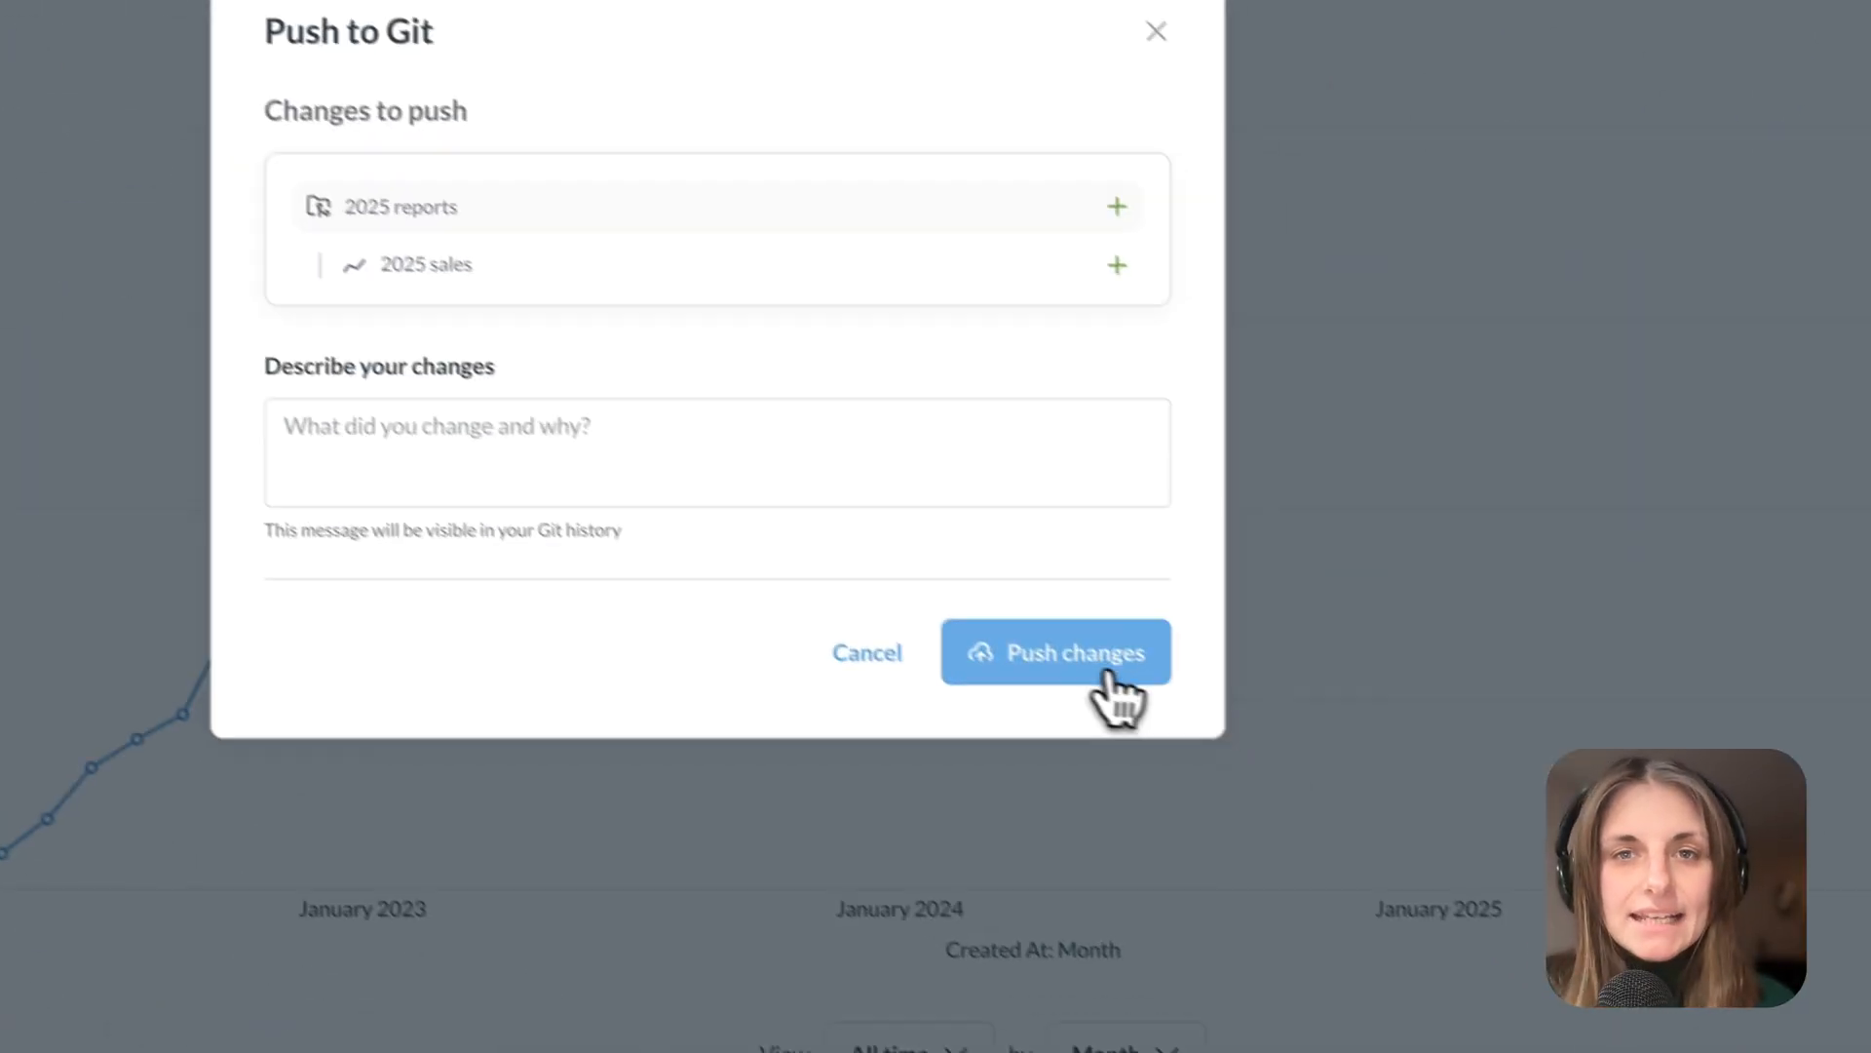
{"action": "left_click", "coordinate": [1054, 652]}
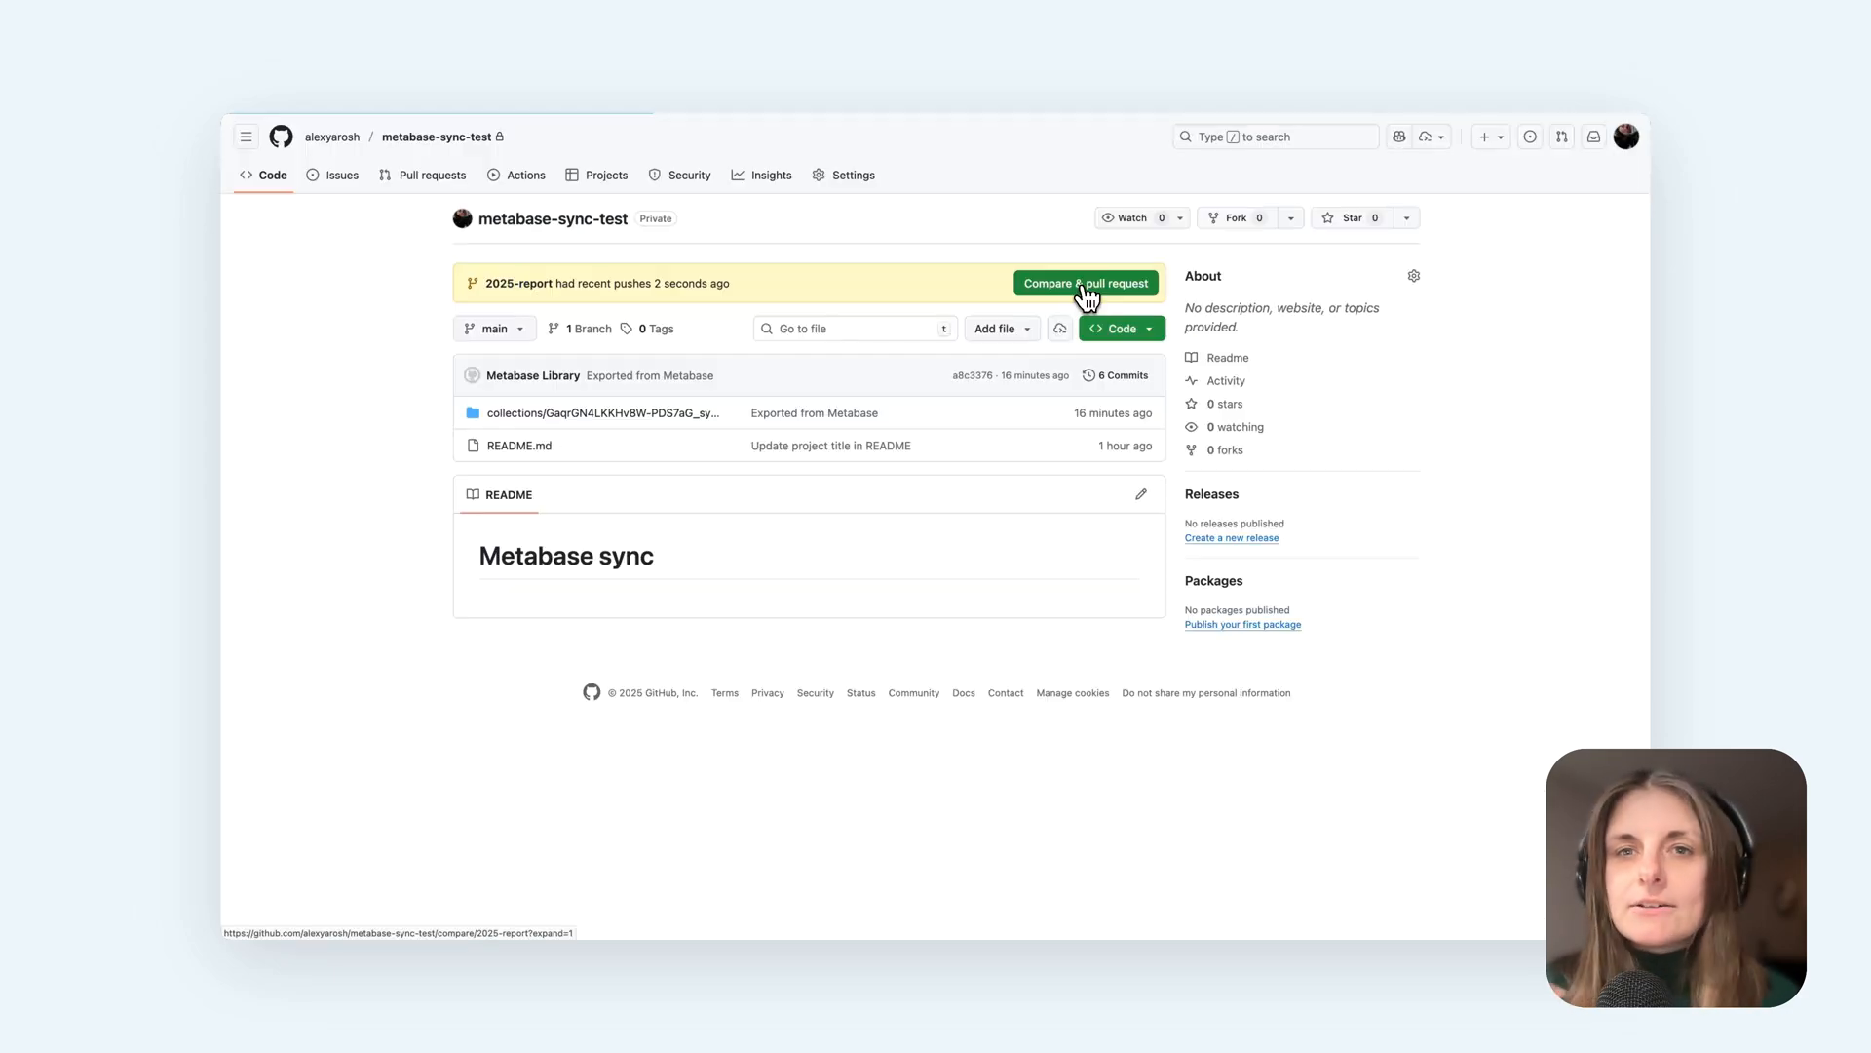
- Merge the 2025-report branch into main via pull request, then pull into production Metabase
{"action": "left_click", "coordinate": [1083, 282]}
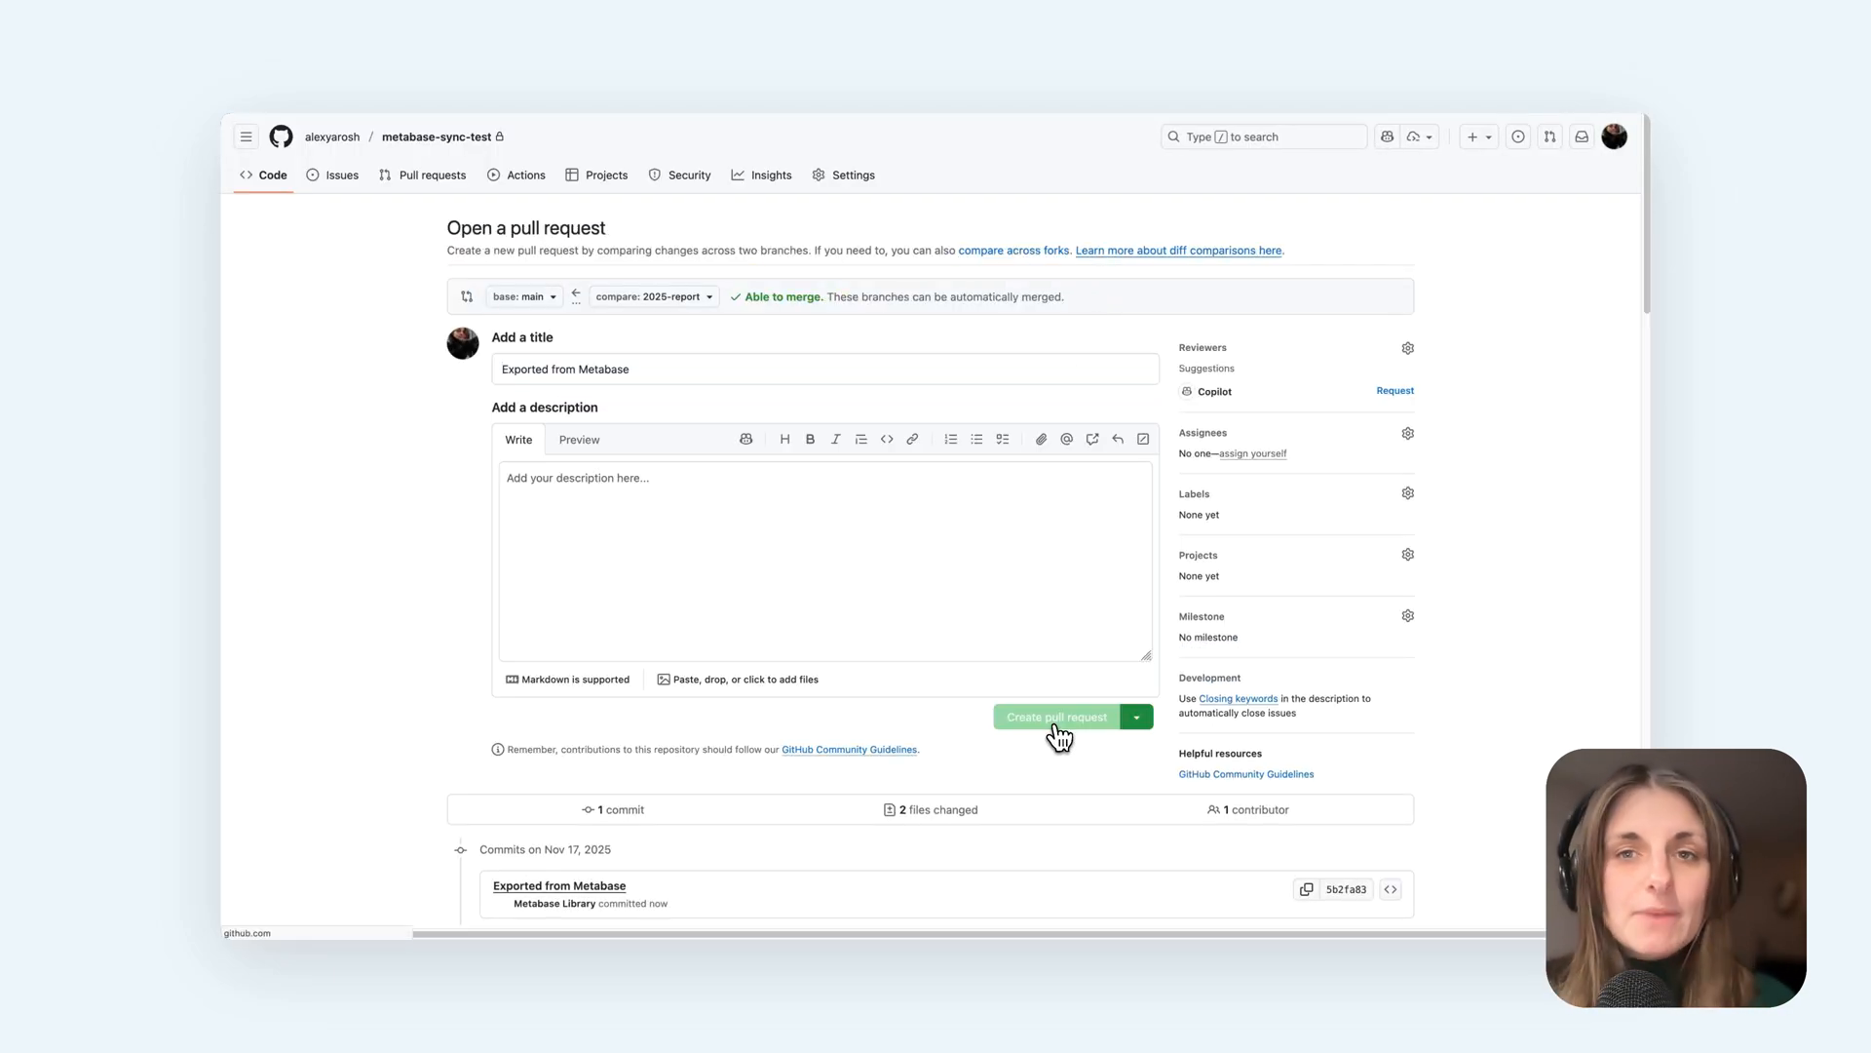
{"action": "left_click", "coordinate": [1055, 716]}
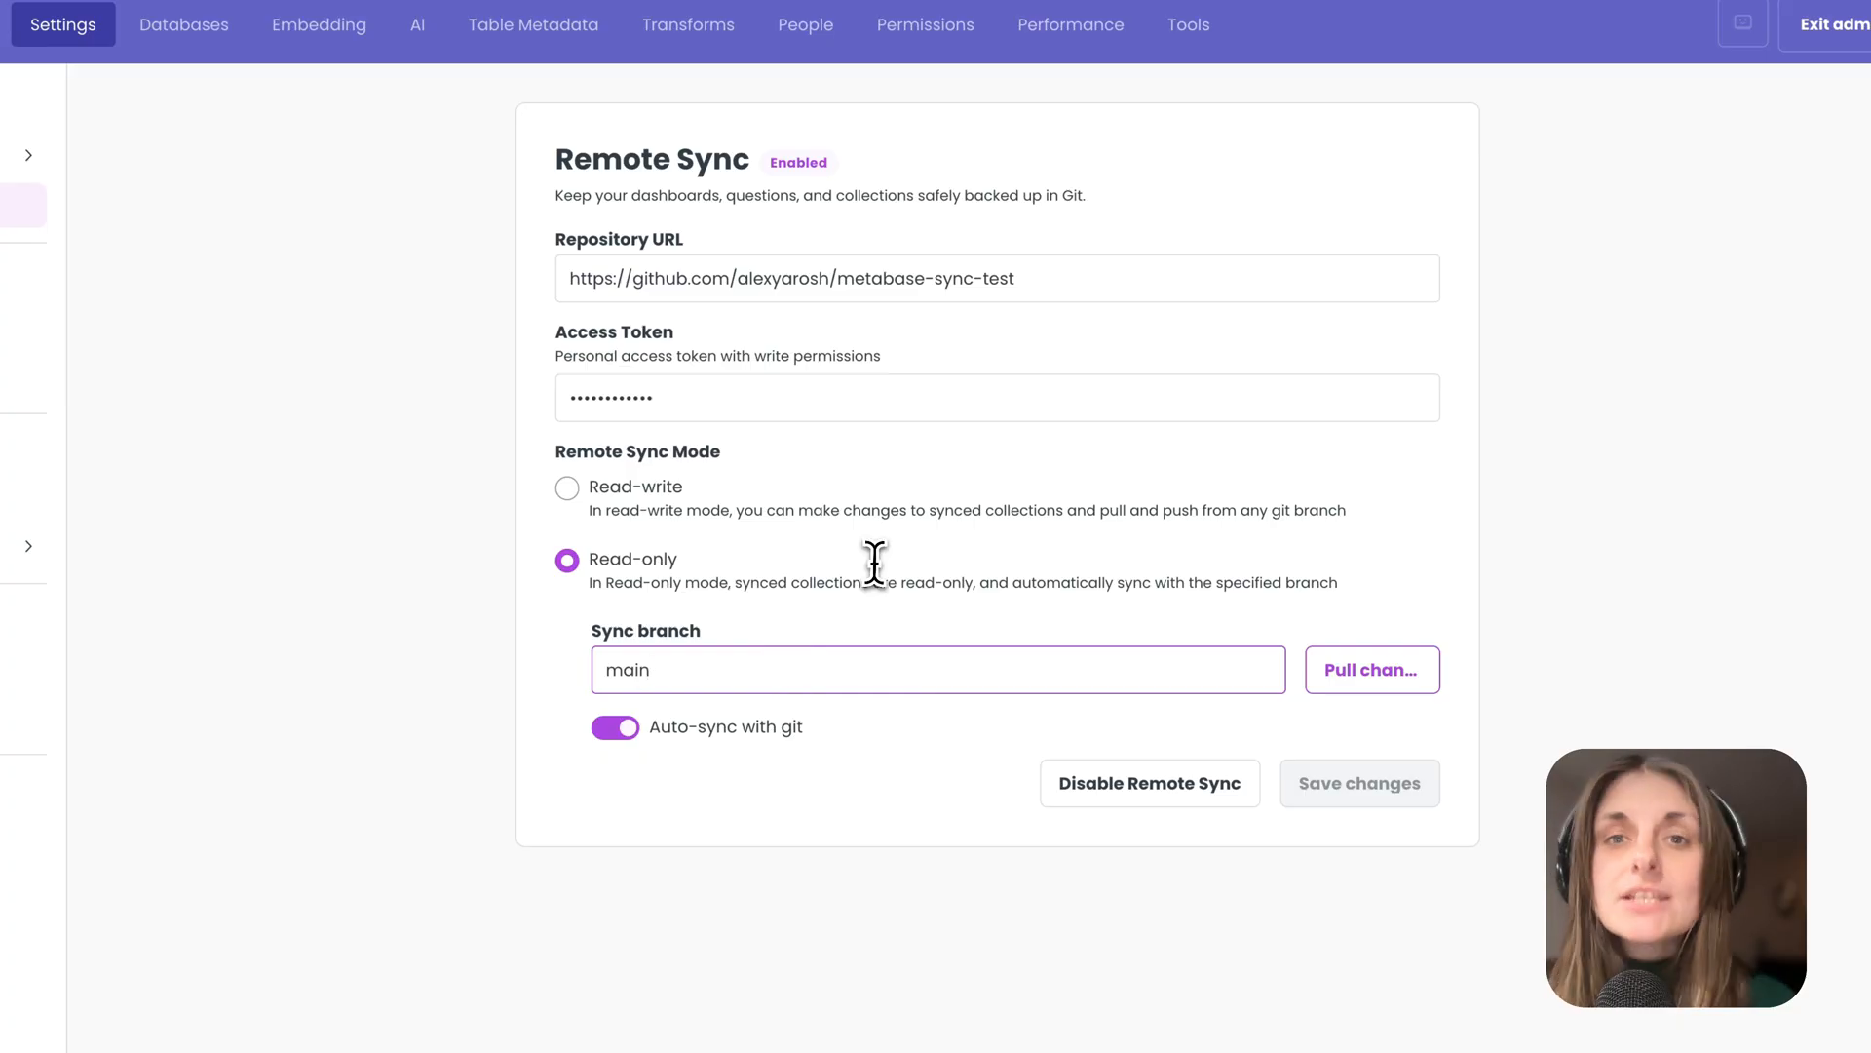
{"action": "left_click", "coordinate": [1371, 669]}
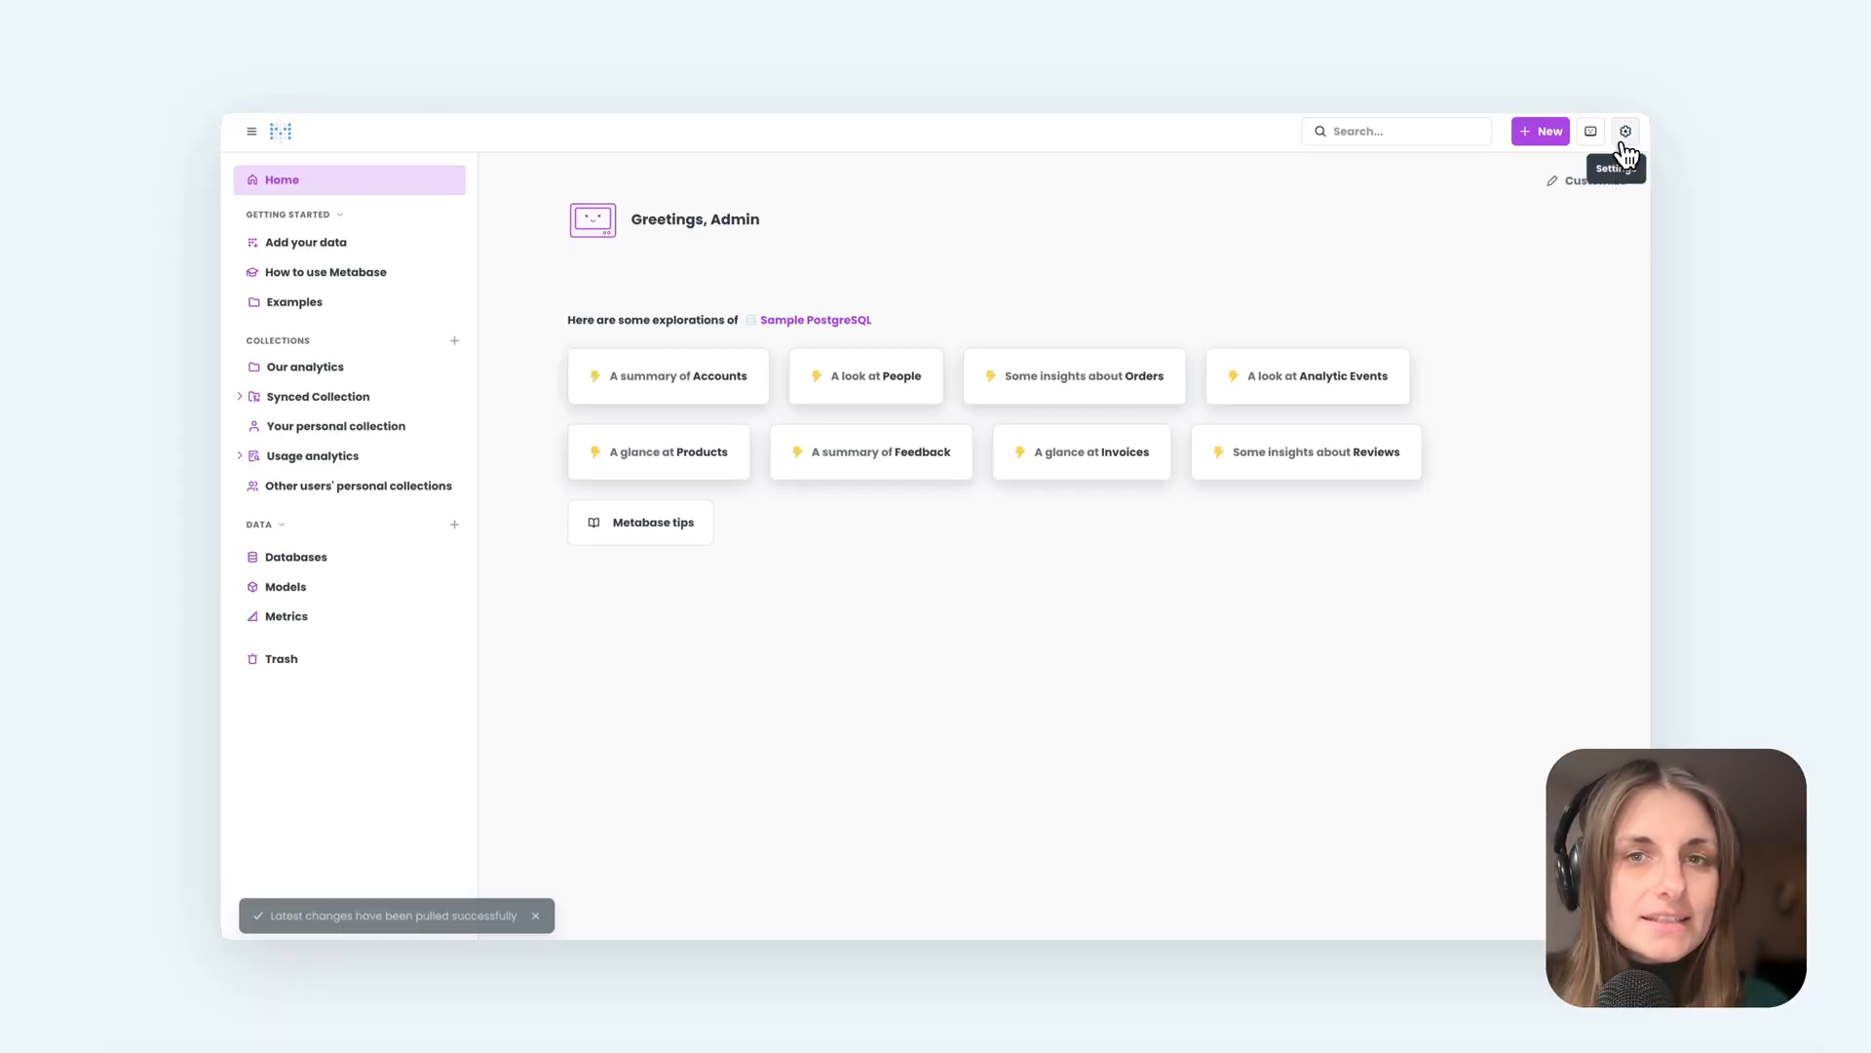
{"action": "left_click", "coordinate": [319, 397]}
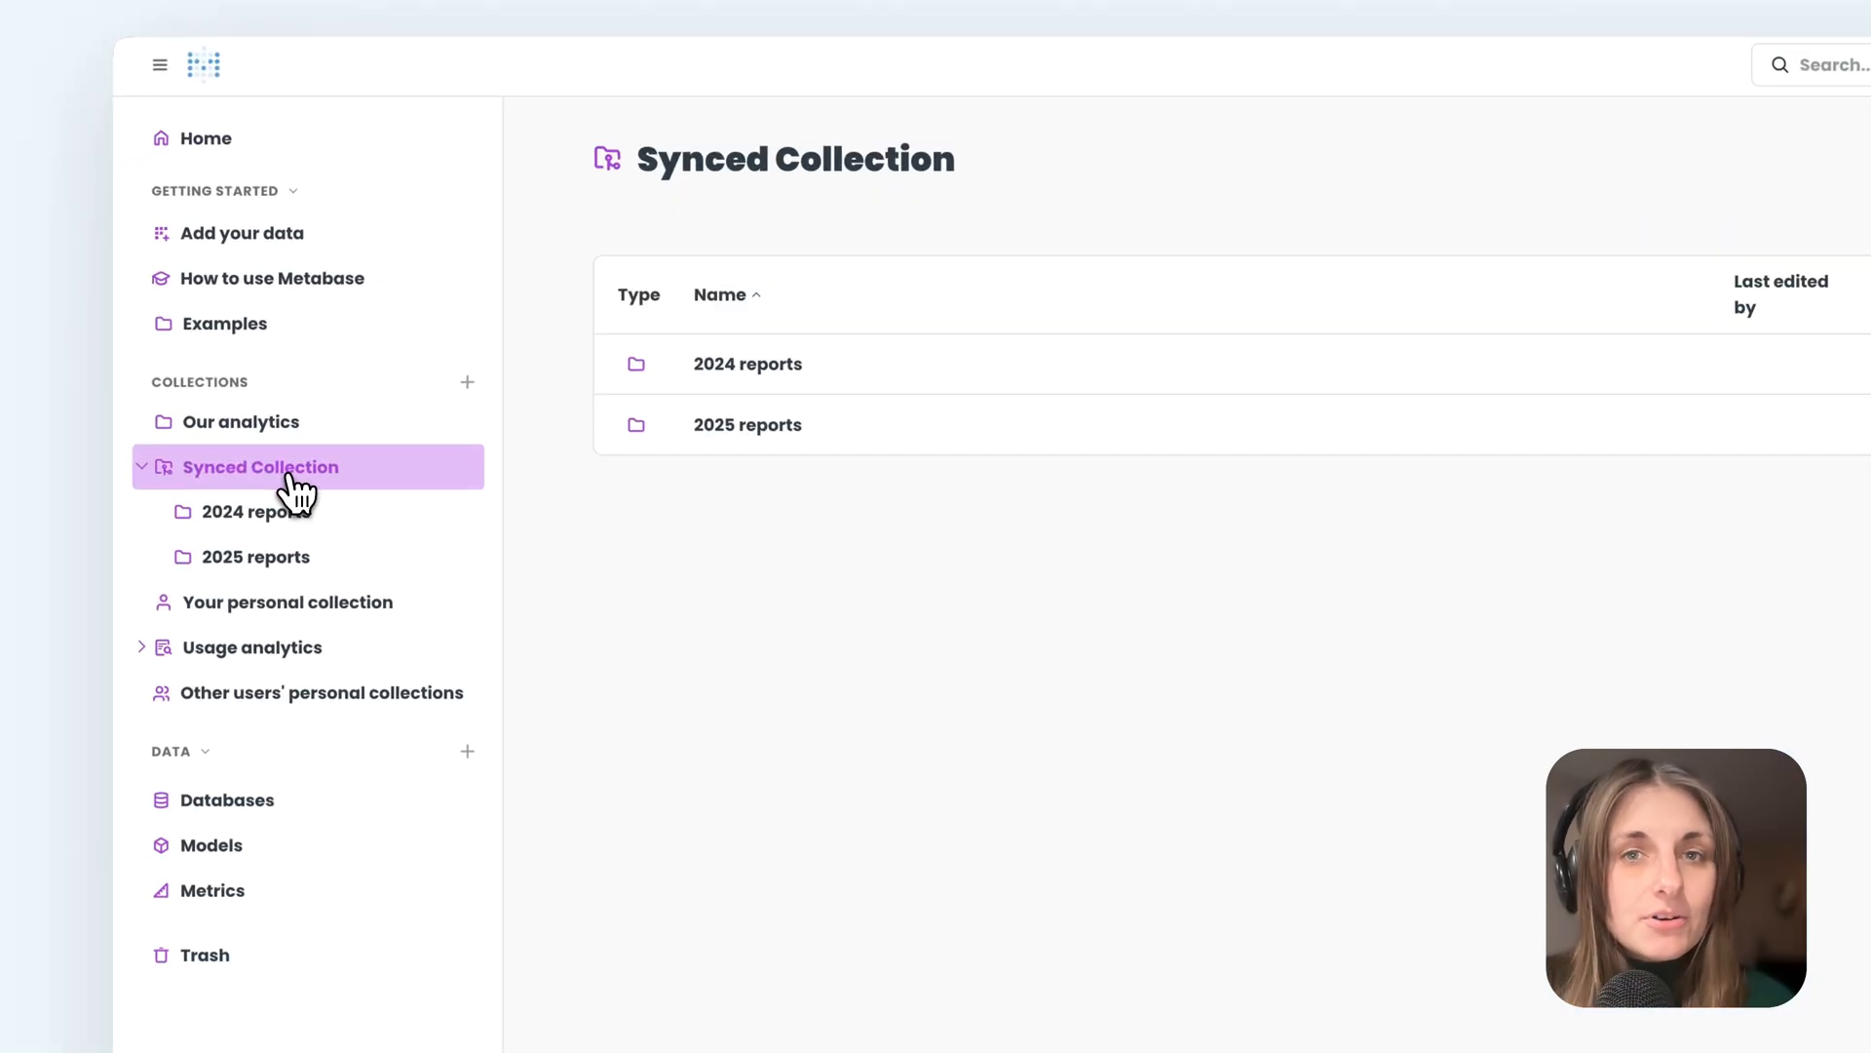
- Open '2025 sales' from the 2025 reports collection and show its additional-actions menu
{"action": "left_click", "coordinate": [256, 556]}
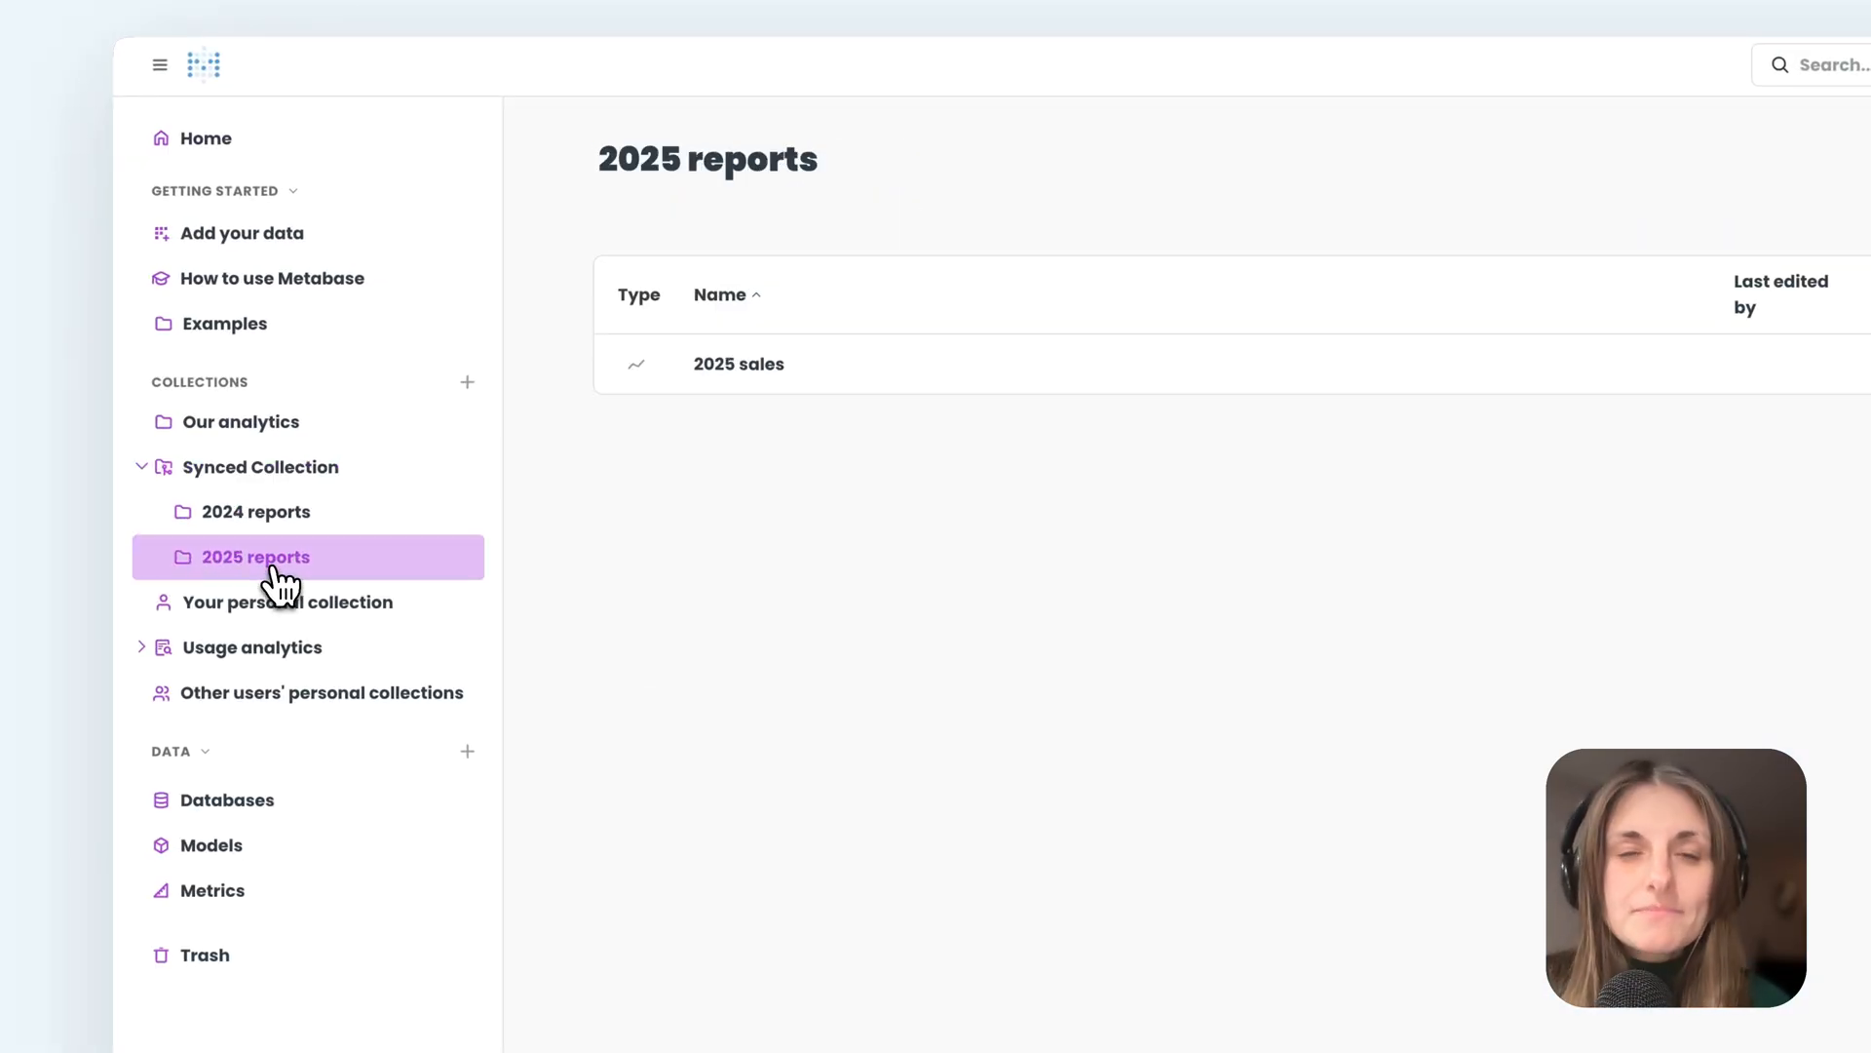
{"action": "mouse_move", "coordinate": [760, 363]}
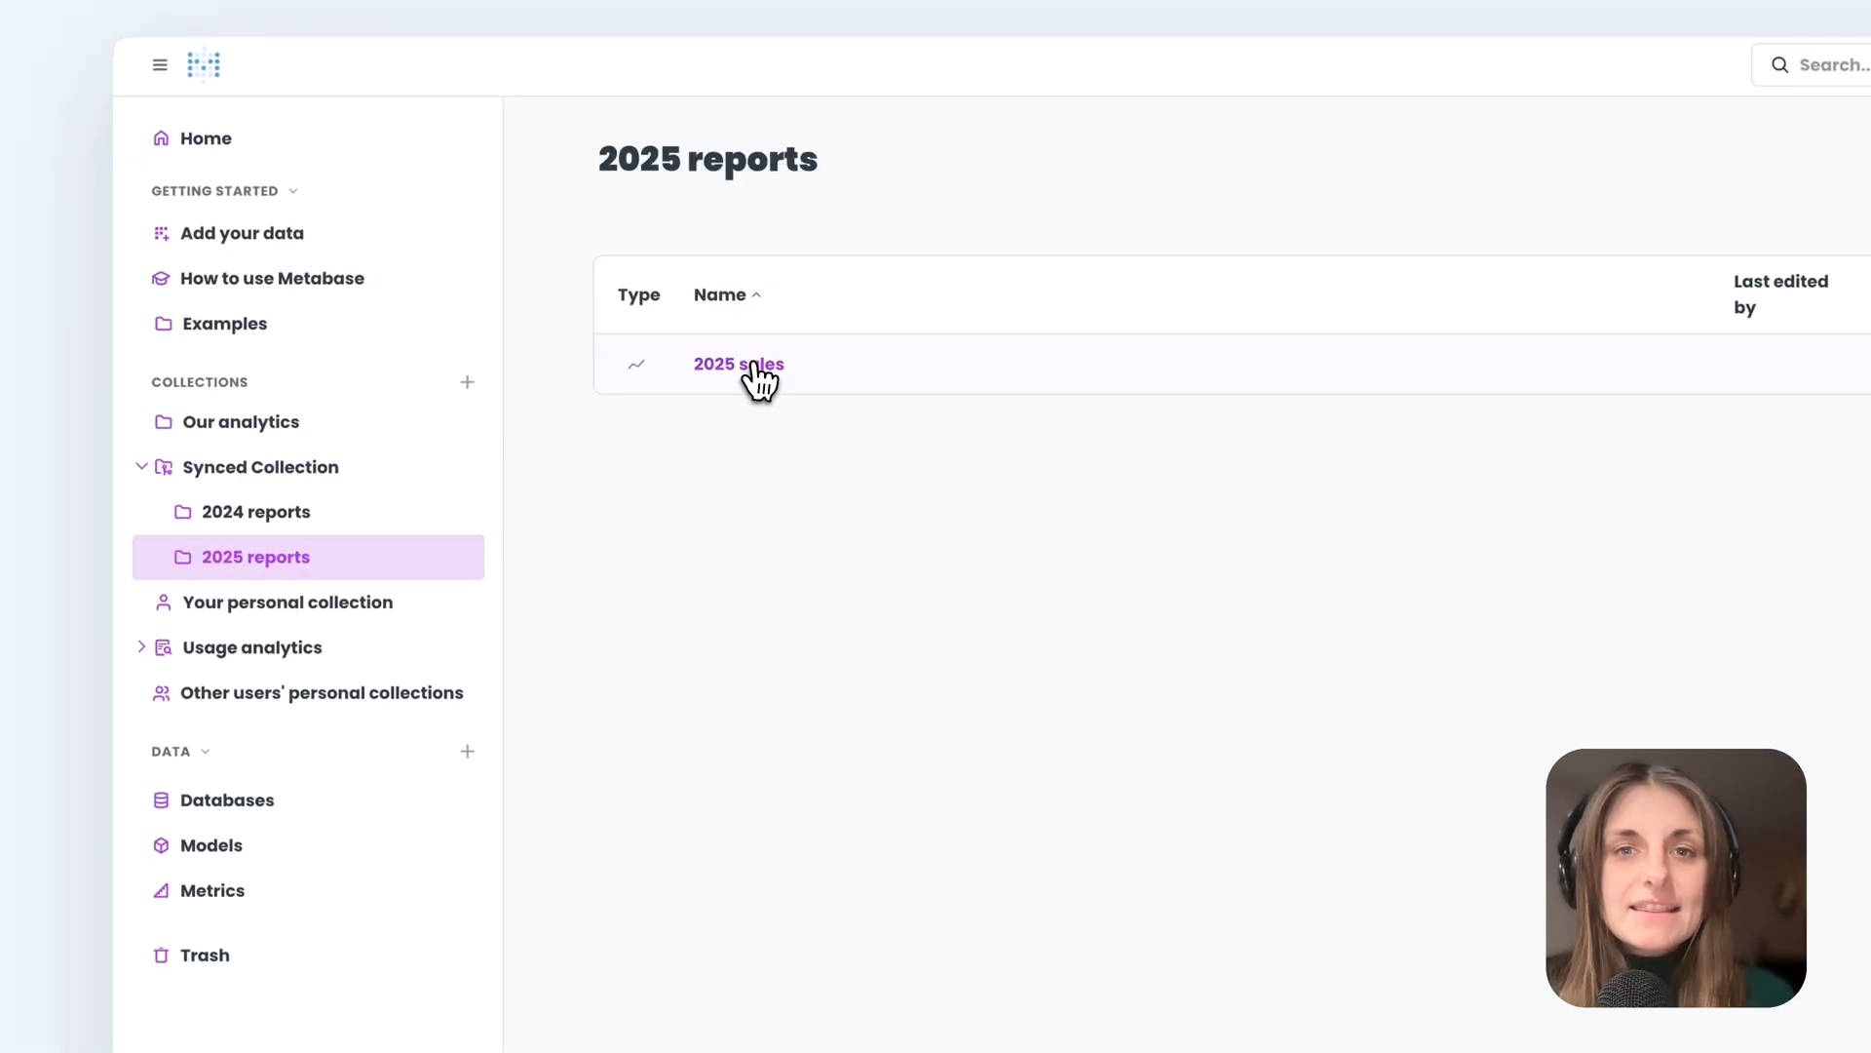
{"action": "left_click", "coordinate": [738, 364]}
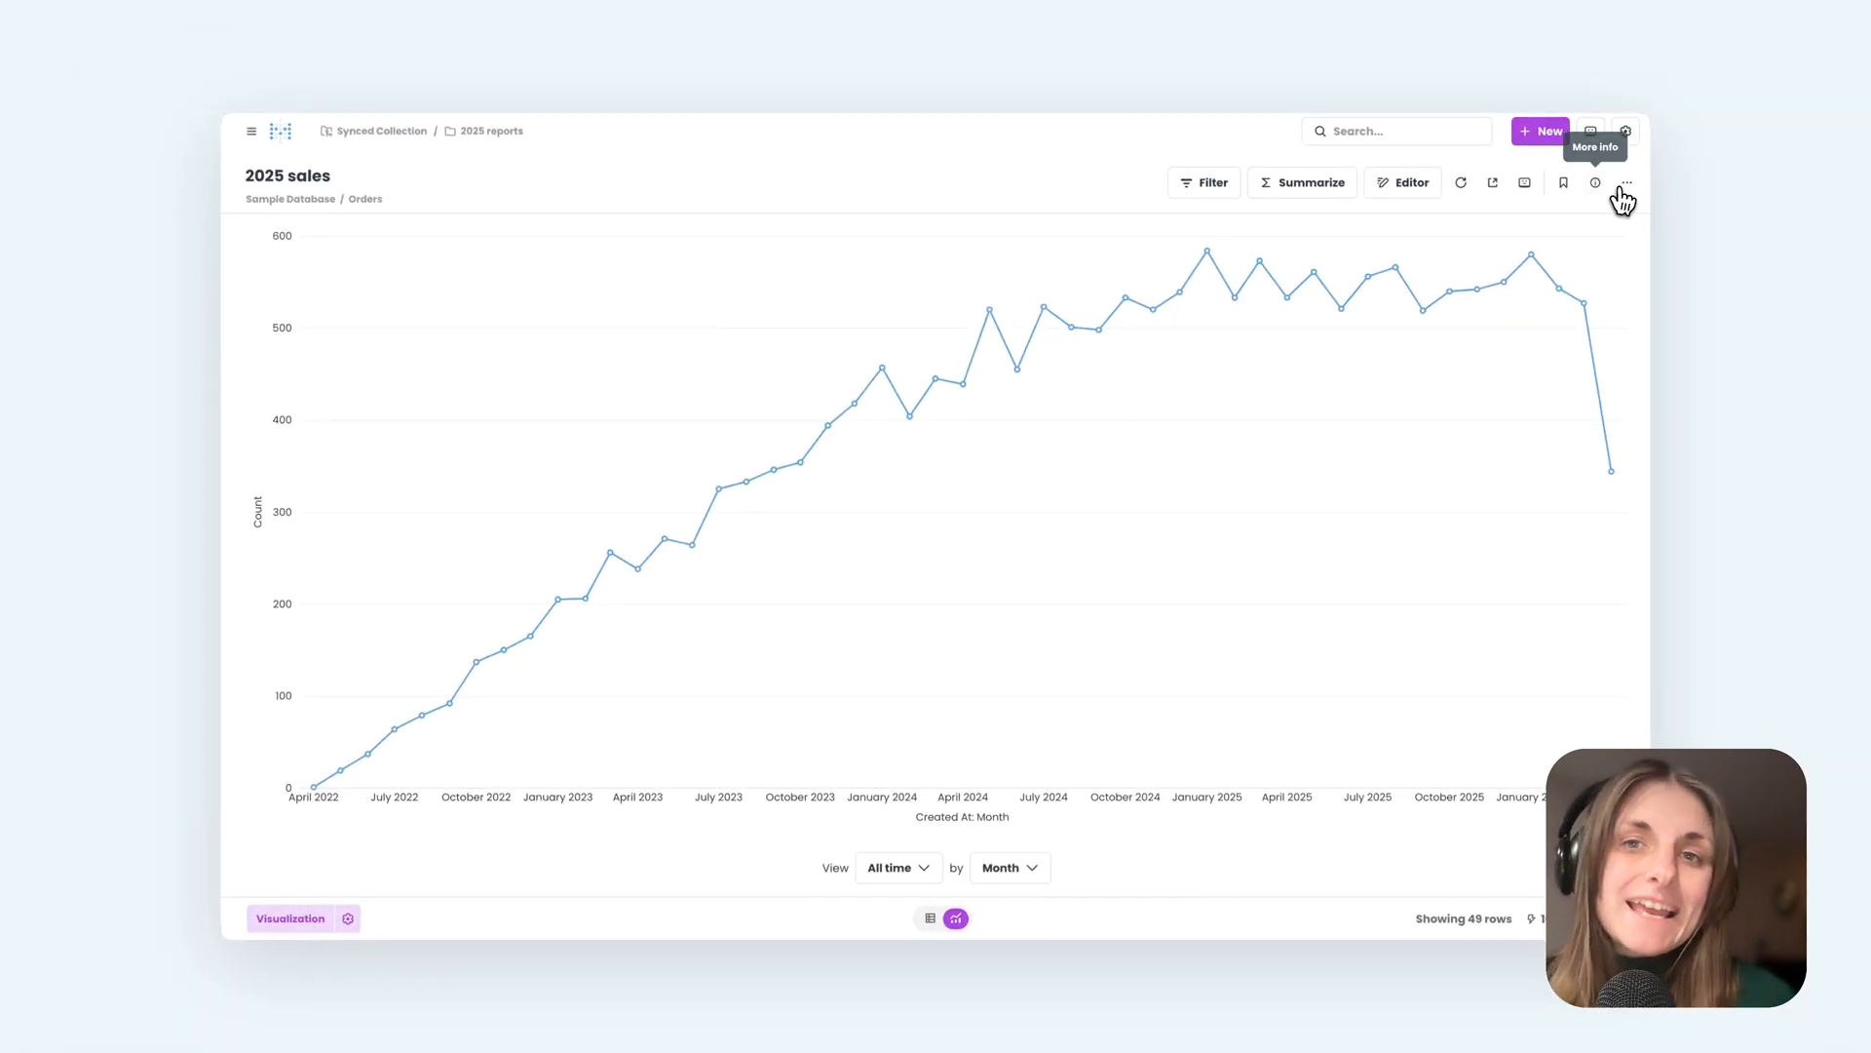
{"action": "left_click", "coordinate": [1625, 182]}
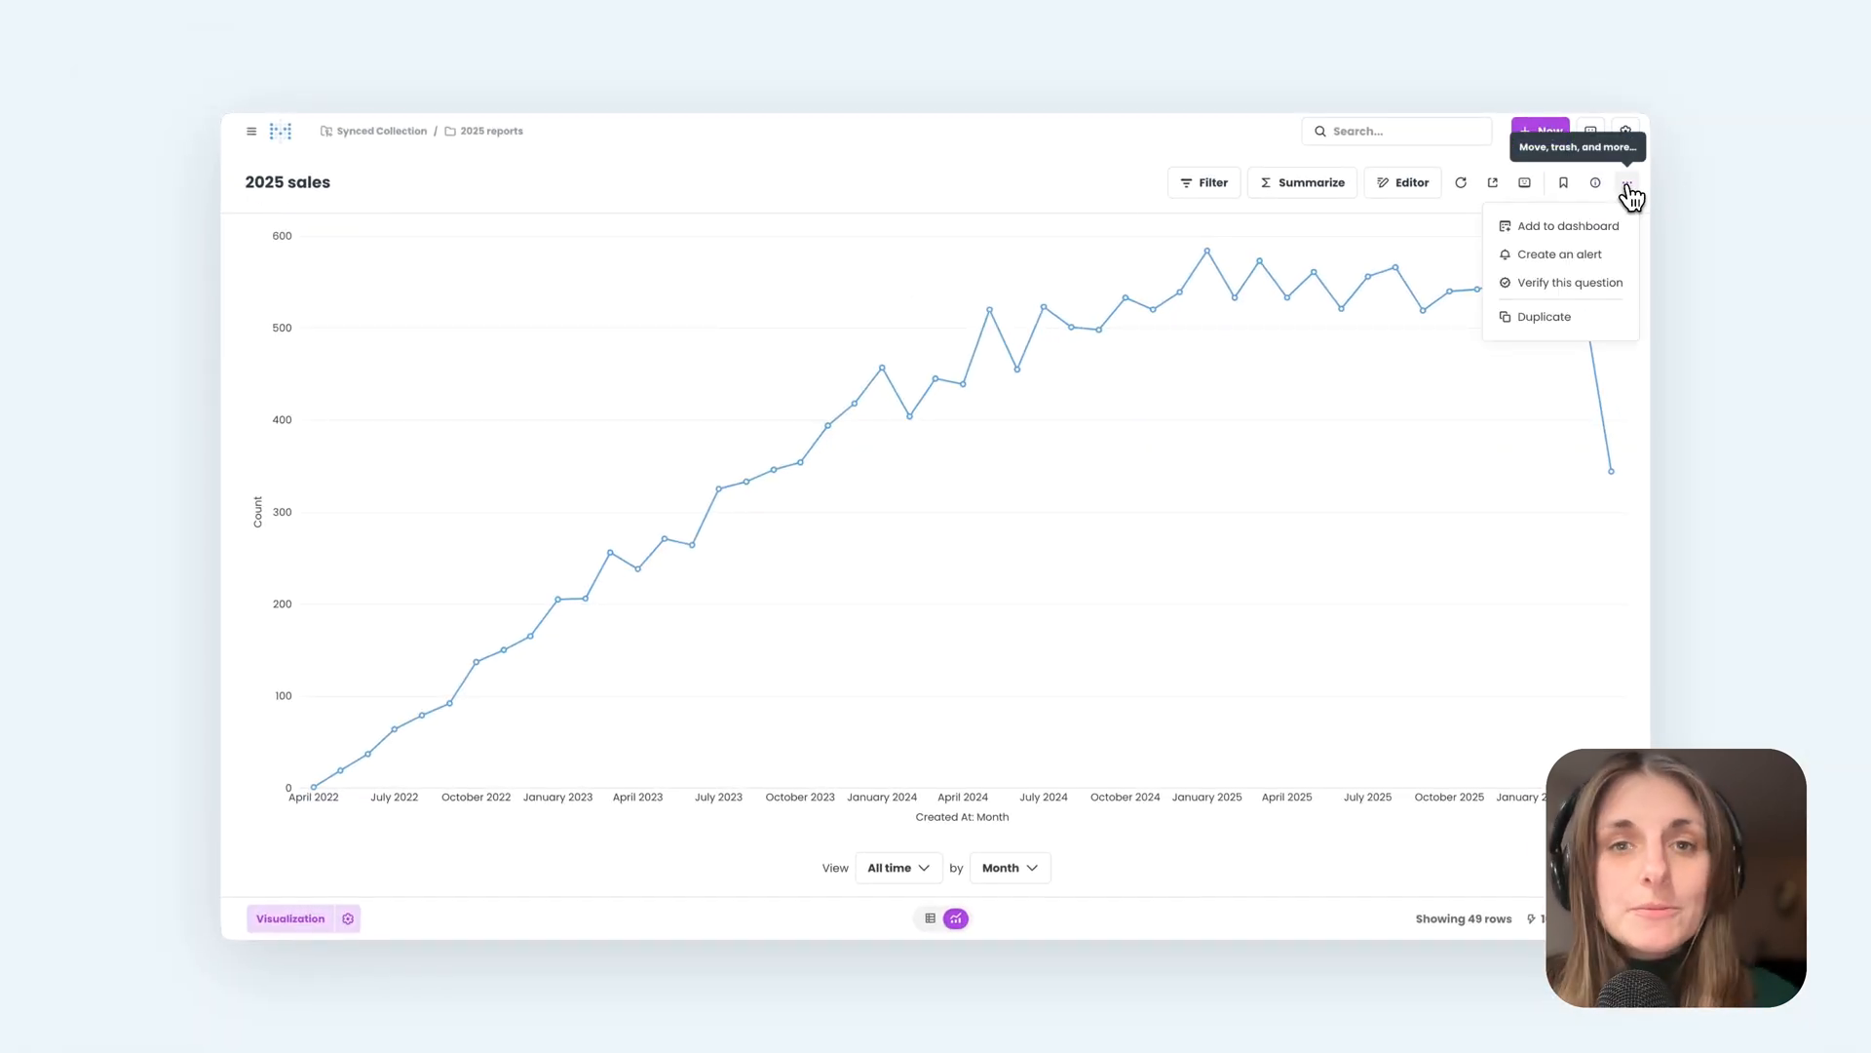